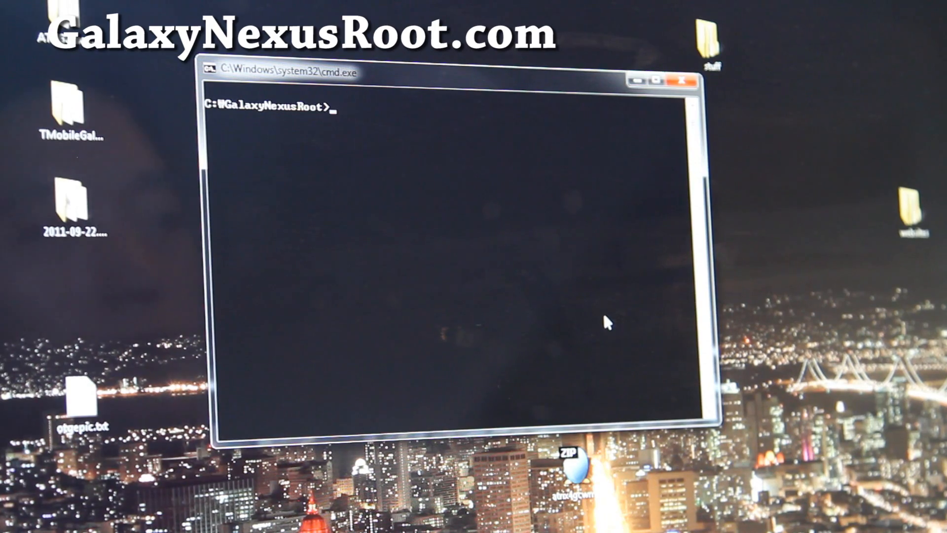
Run fastboot boot boot.img to start the Galaxy Nexus from the rooting image.
type("fastboot boot boot.")
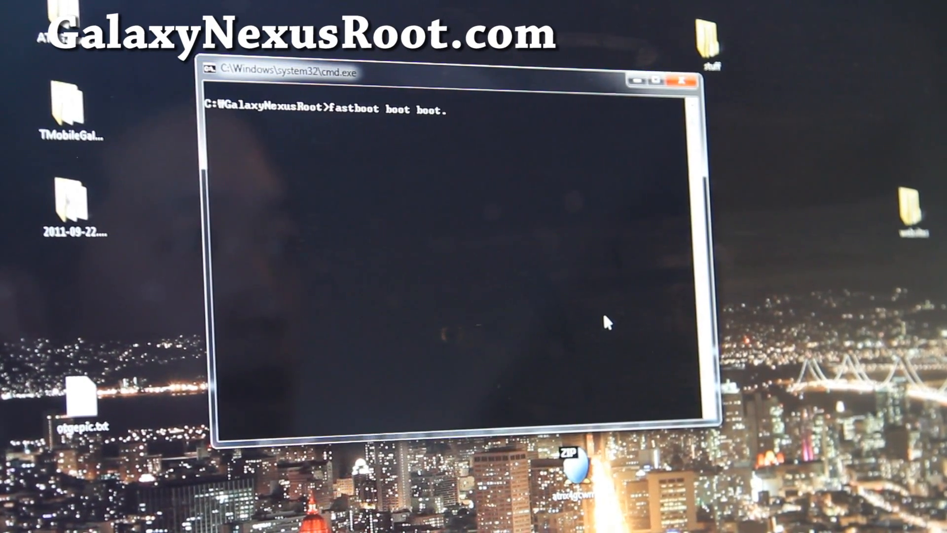
type("img")
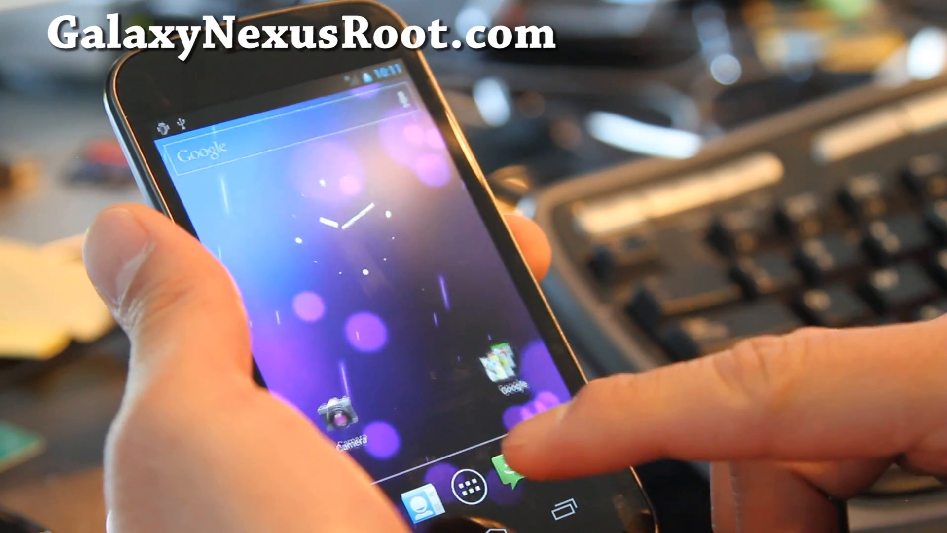
Launch Superuser from the app drawer, reaching its What's New notes.
left_click(450, 477)
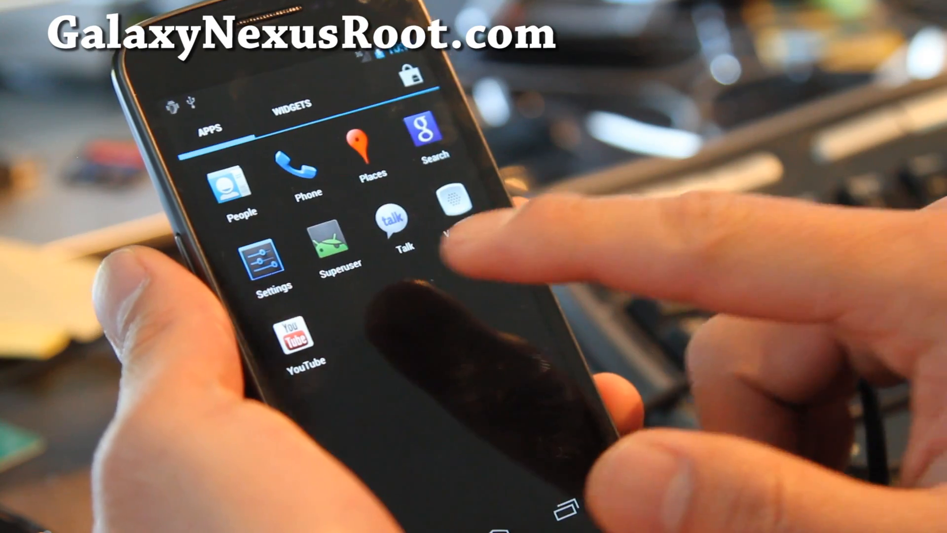
left_click(340, 245)
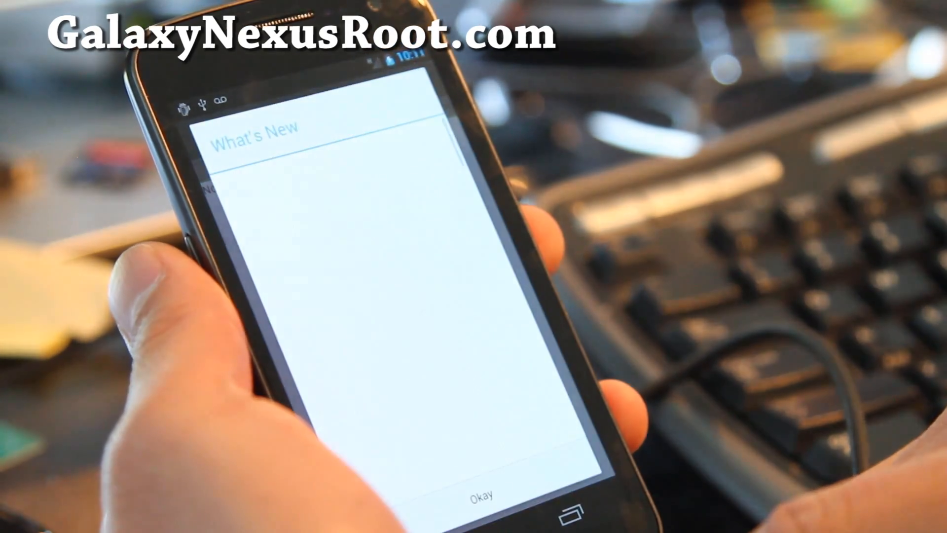